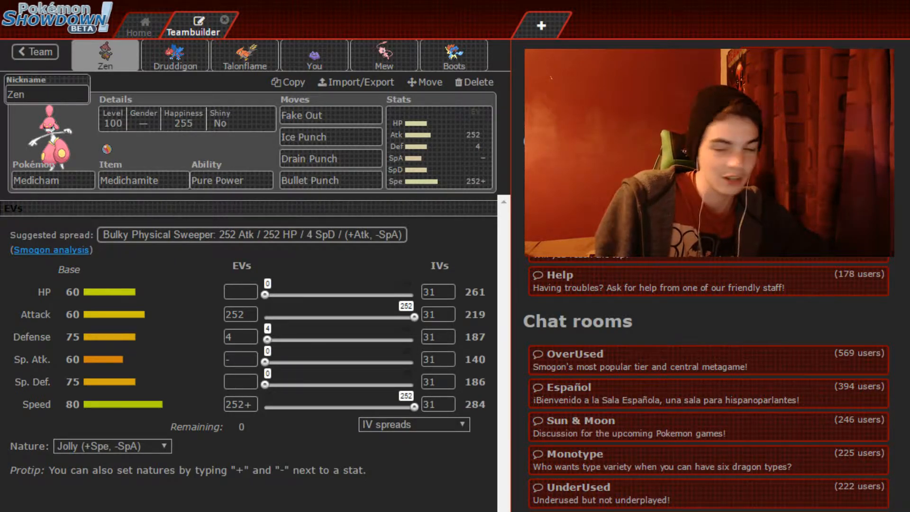
From the home screen, challenge Cor-Dog to a battle in OU format.
{"action": "left_click", "coordinate": [139, 25]}
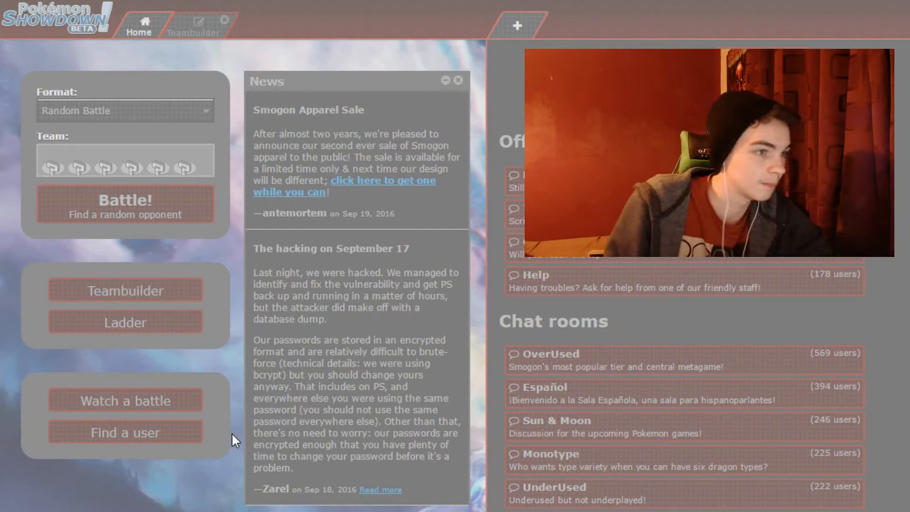
{"action": "left_click", "coordinate": [355, 136]}
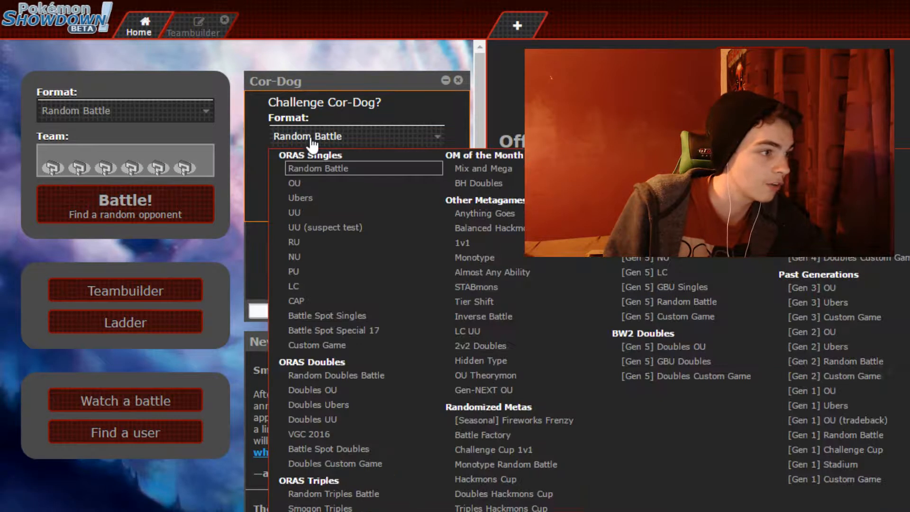
{"action": "left_click", "coordinate": [295, 183]}
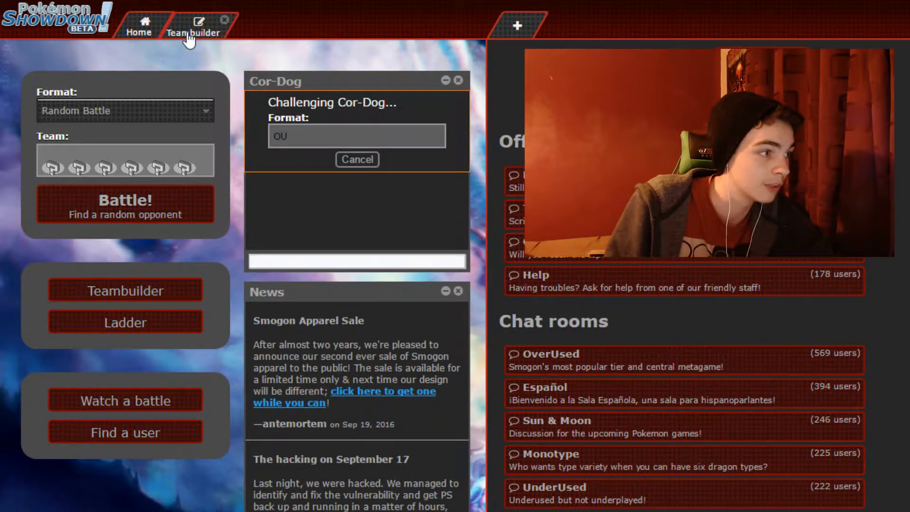
Review Druddigon's and Talonflame's sets in the Teambuilder, then return to the battle tab.
{"action": "left_click", "coordinate": [194, 26]}
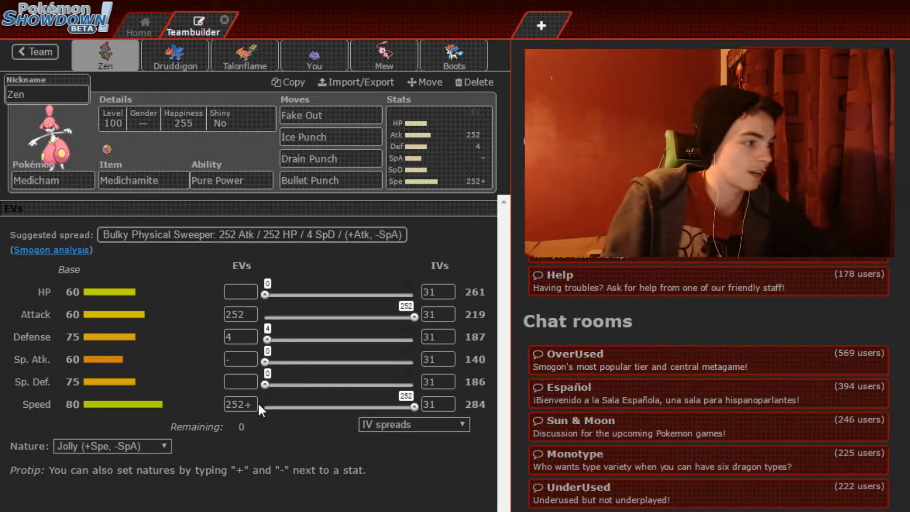
{"action": "mouse_move", "coordinate": [153, 96]}
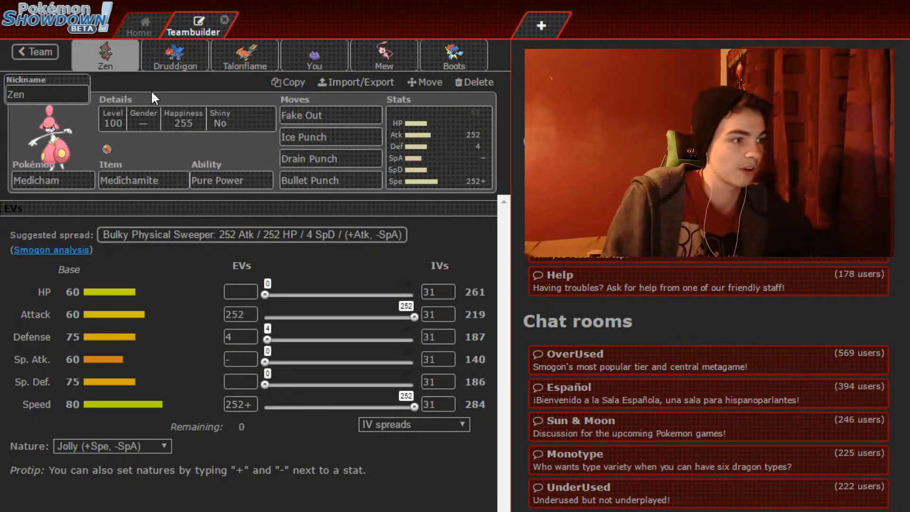
{"action": "left_click", "coordinate": [174, 55]}
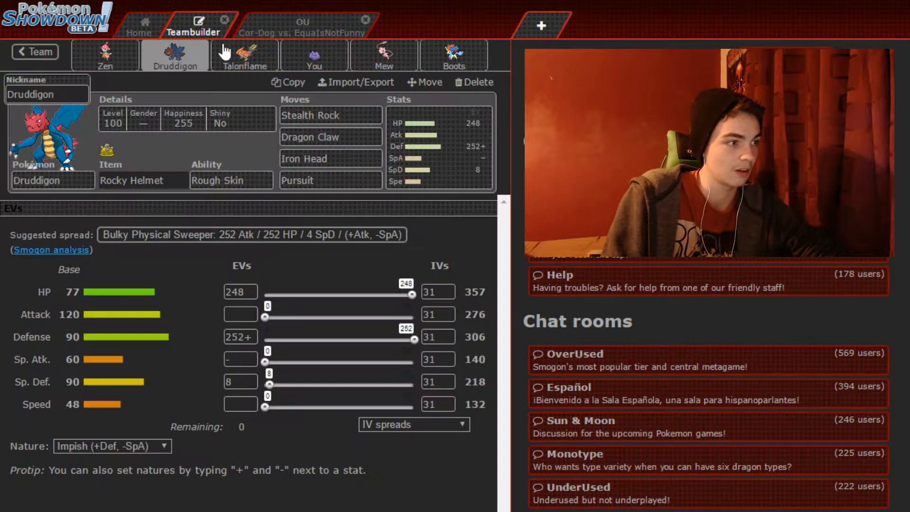
{"action": "left_click", "coordinate": [245, 55]}
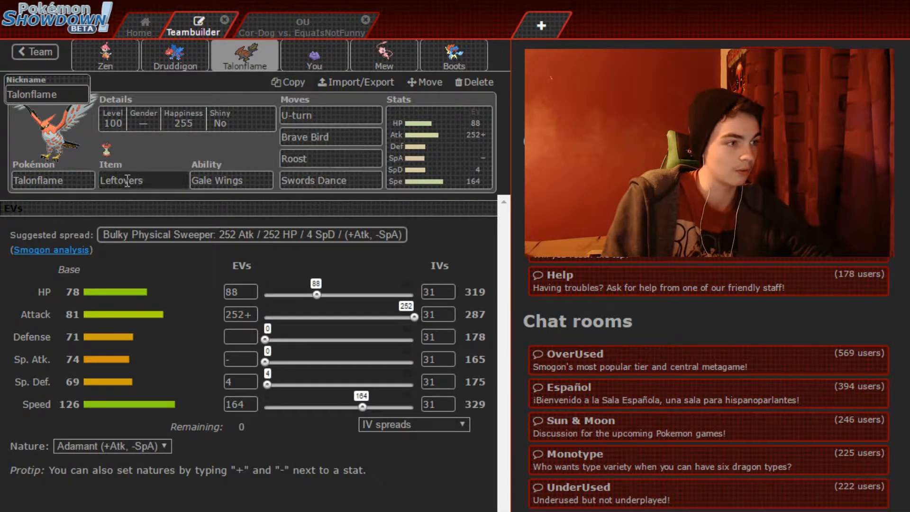
{"action": "left_click", "coordinate": [301, 25]}
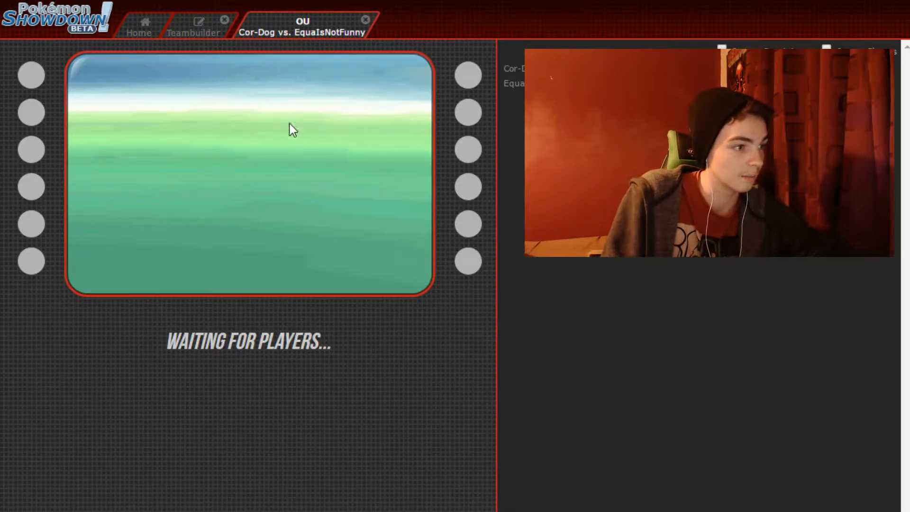
{"action": "mouse_move", "coordinate": [677, 337]}
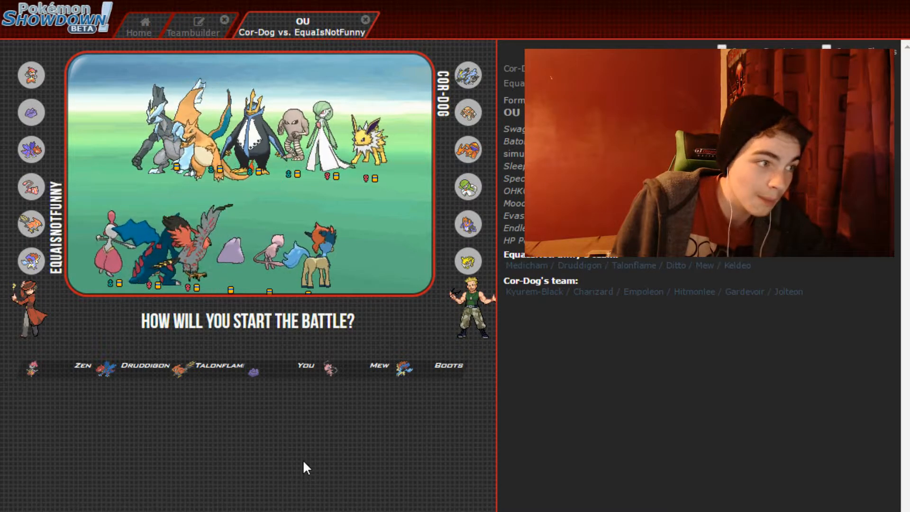
{"action": "mouse_move", "coordinate": [372, 290]}
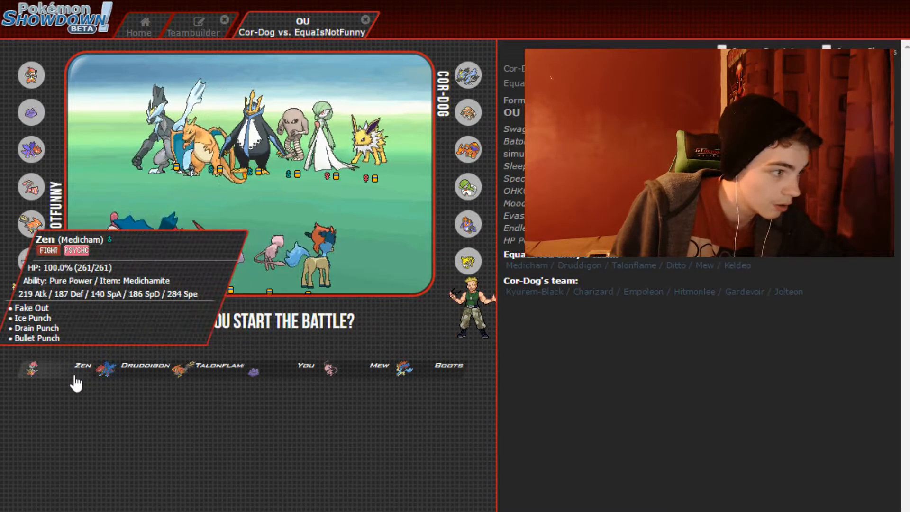
{"action": "mouse_move", "coordinate": [304, 369]}
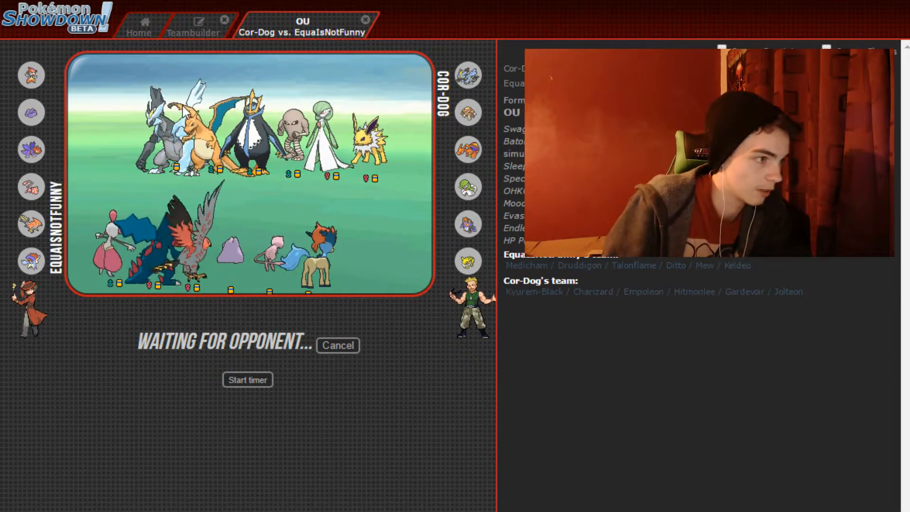
Check Mew's set, return to the battle, and skip the turn 1 playback.
{"action": "left_click", "coordinate": [193, 27]}
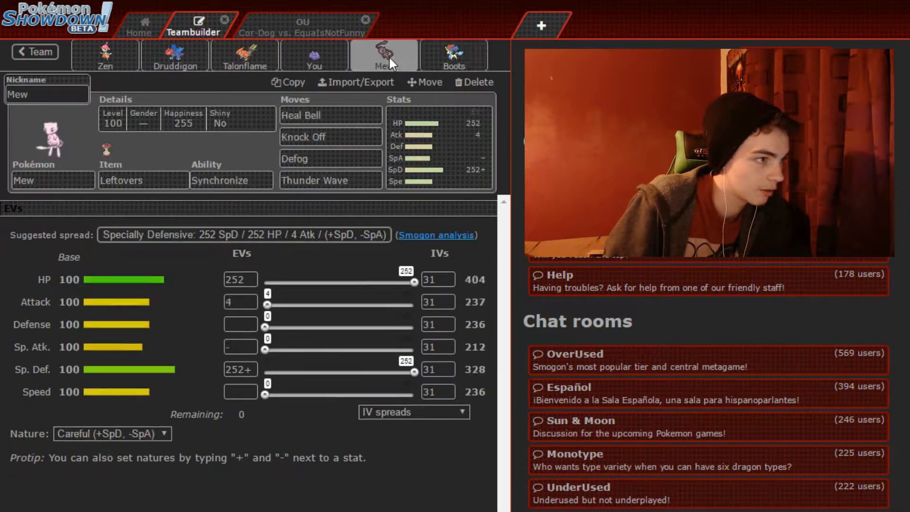
{"action": "left_click", "coordinate": [301, 24]}
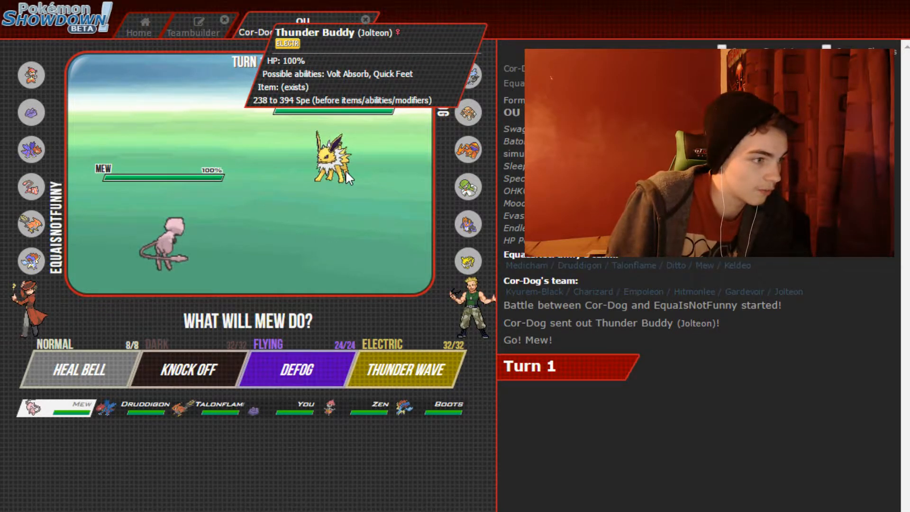
{"action": "mouse_move", "coordinate": [256, 226]}
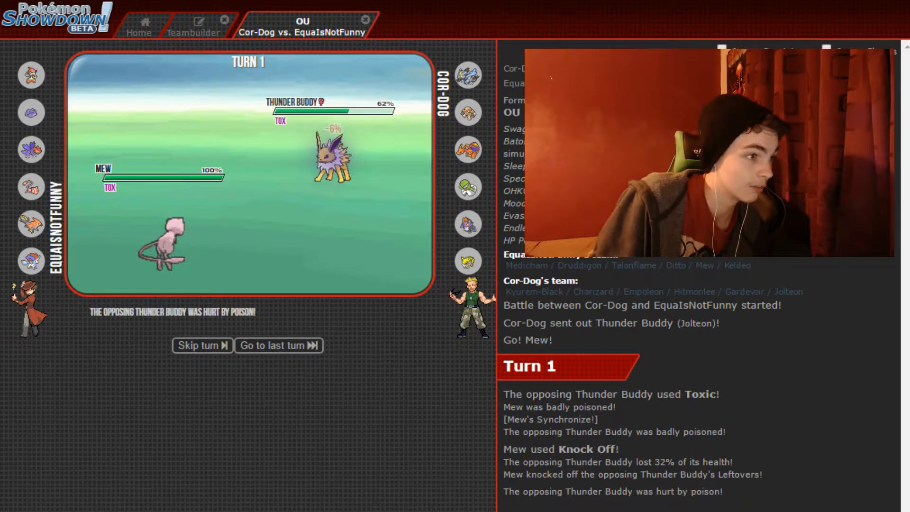
{"action": "left_click", "coordinate": [199, 345]}
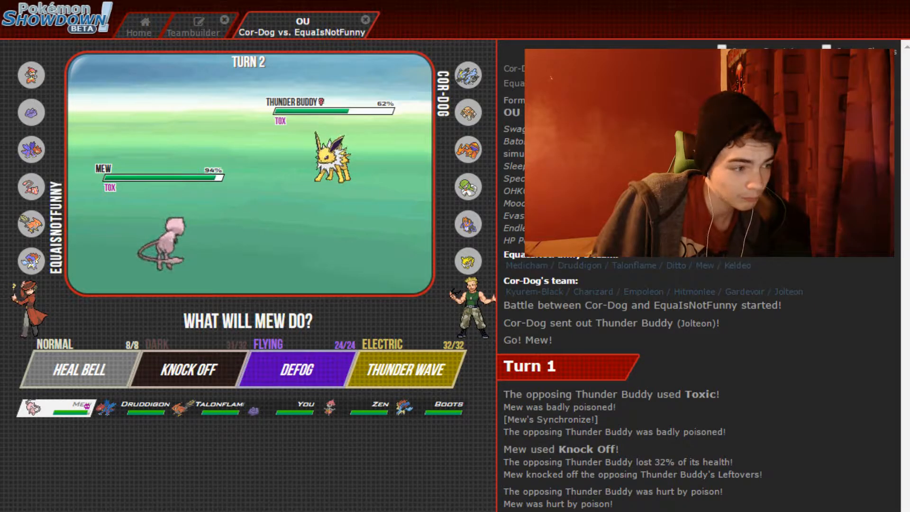
{"action": "mouse_move", "coordinate": [81, 370]}
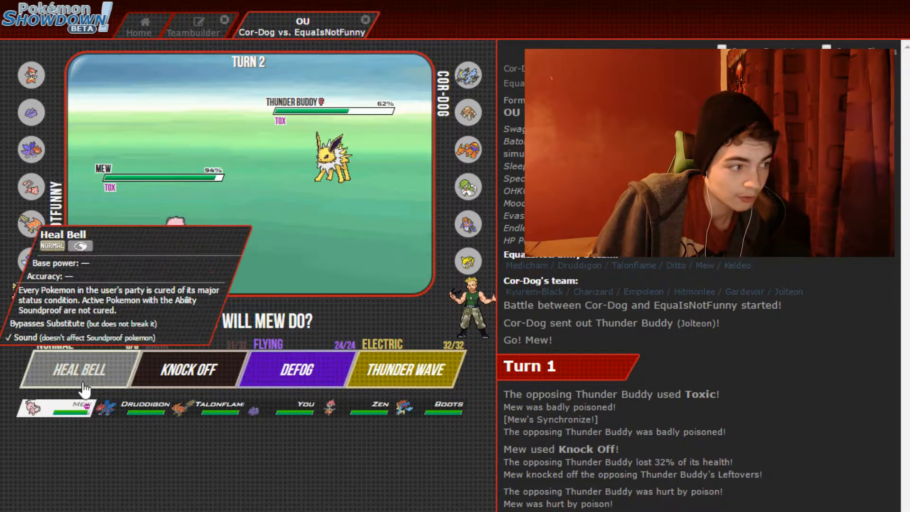
Choose Heal Bell for Mew on turn 2.
{"action": "left_click", "coordinate": [78, 369]}
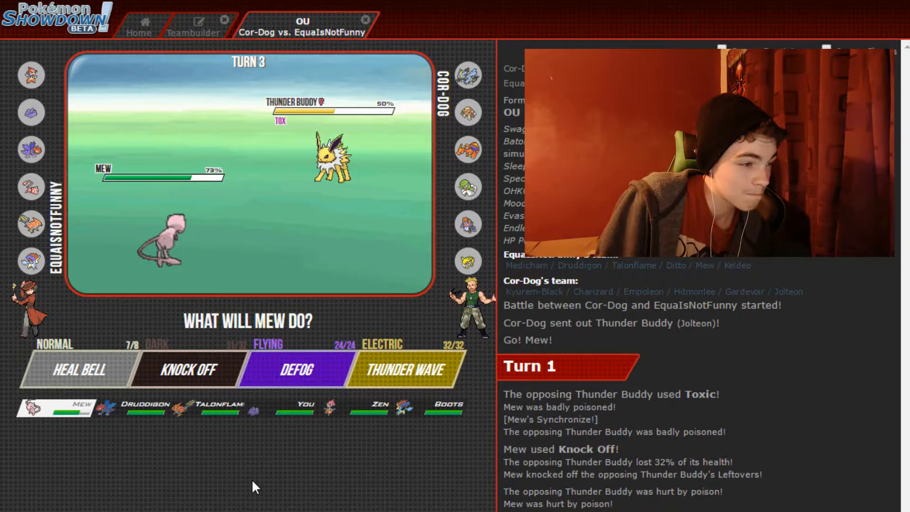
{"action": "mouse_move", "coordinate": [105, 412]}
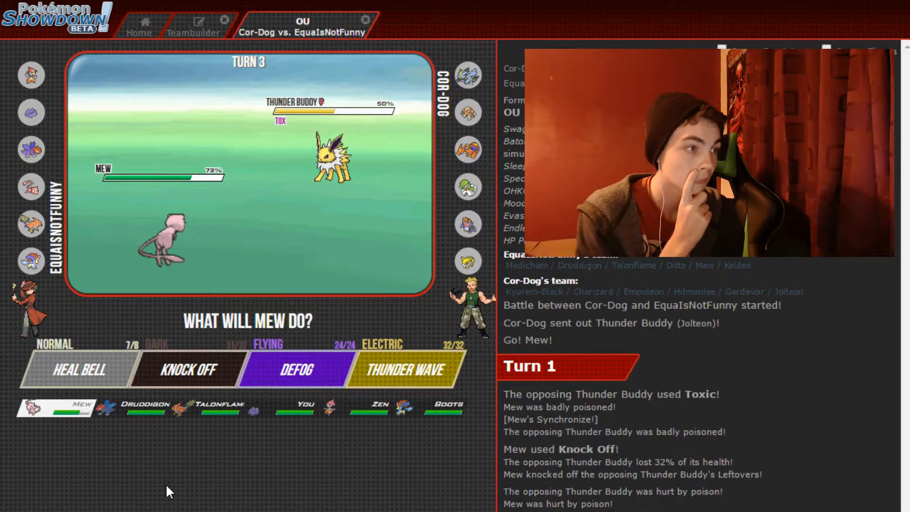
{"action": "mouse_move", "coordinate": [297, 369]}
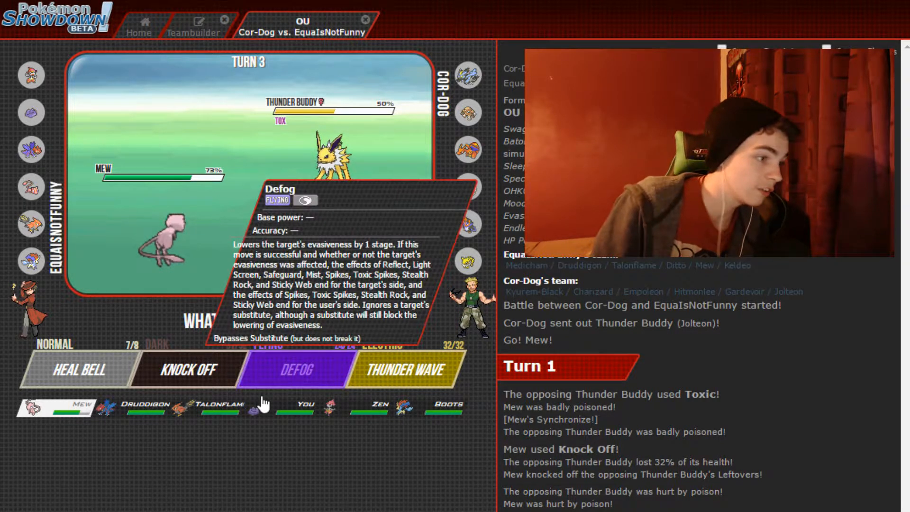
{"action": "mouse_move", "coordinate": [264, 404]}
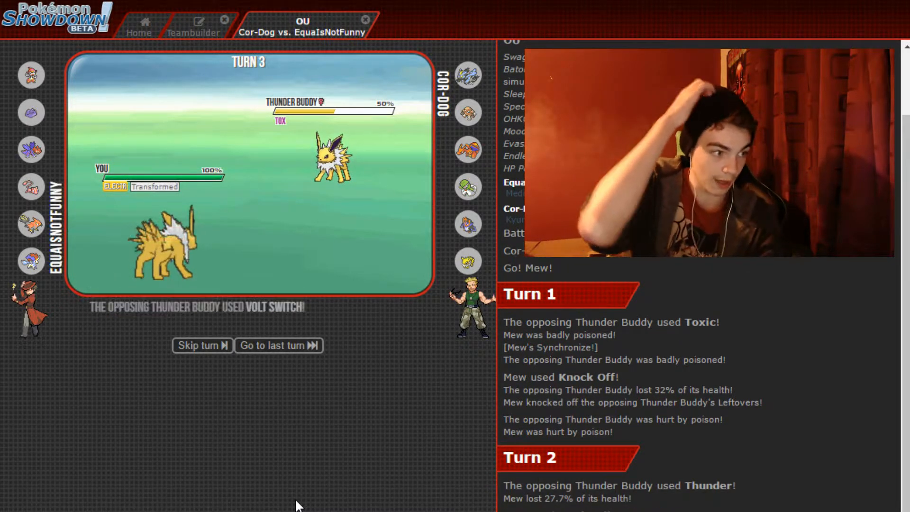
Skip the turn 3 playback as Ditto transforms into Jolteon.
{"action": "left_click", "coordinate": [202, 346]}
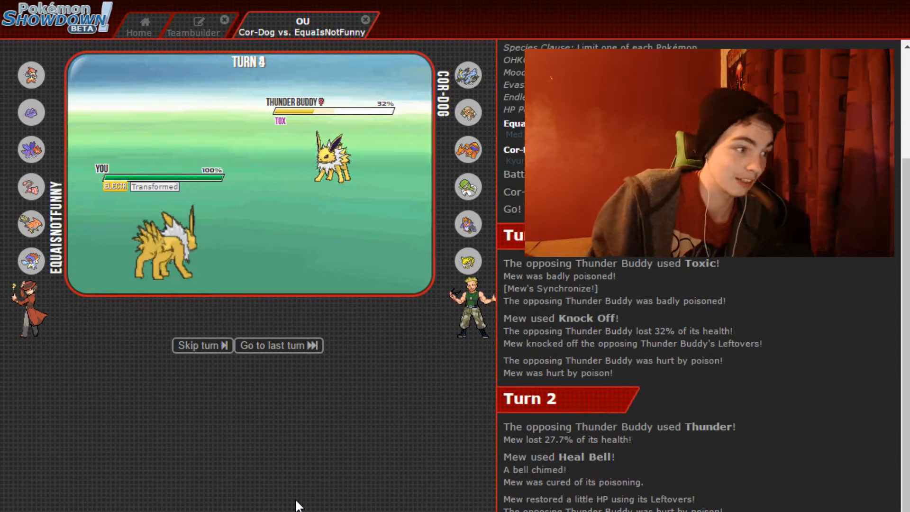
{"action": "left_click", "coordinate": [278, 346]}
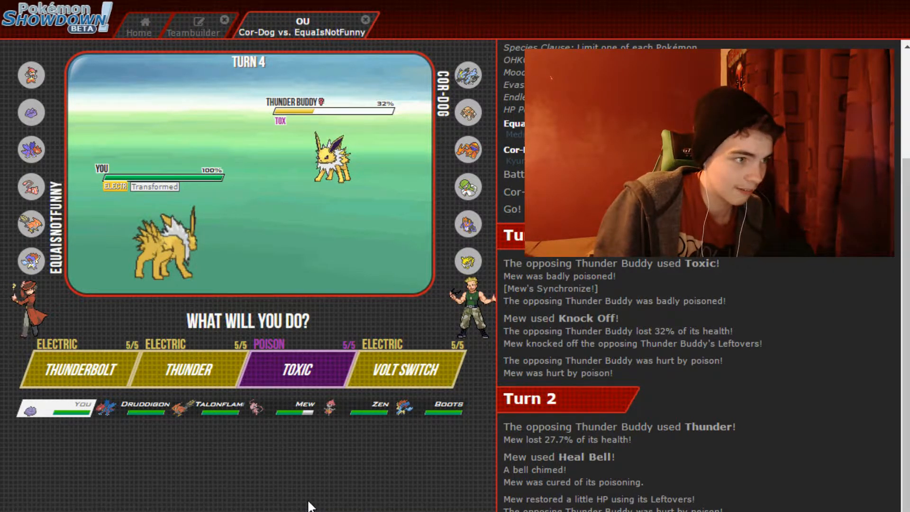
{"action": "mouse_move", "coordinate": [316, 494]}
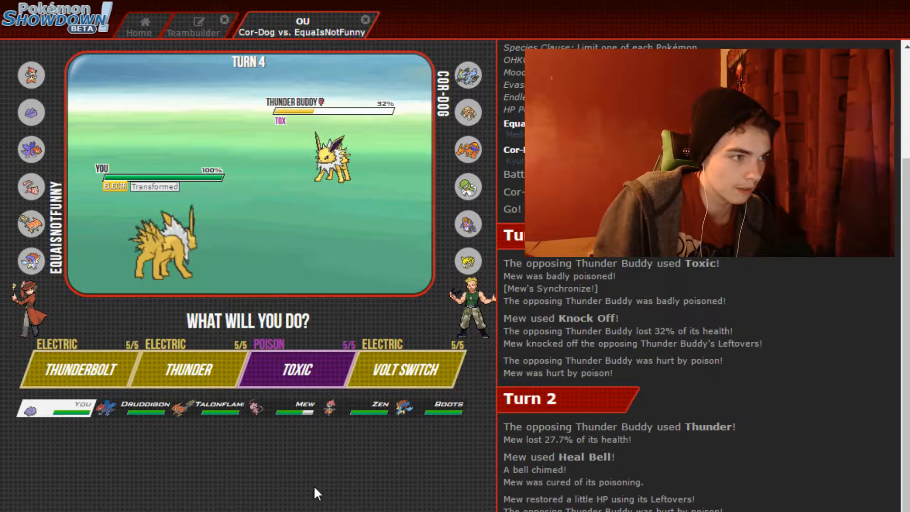
{"action": "mouse_move", "coordinate": [339, 502]}
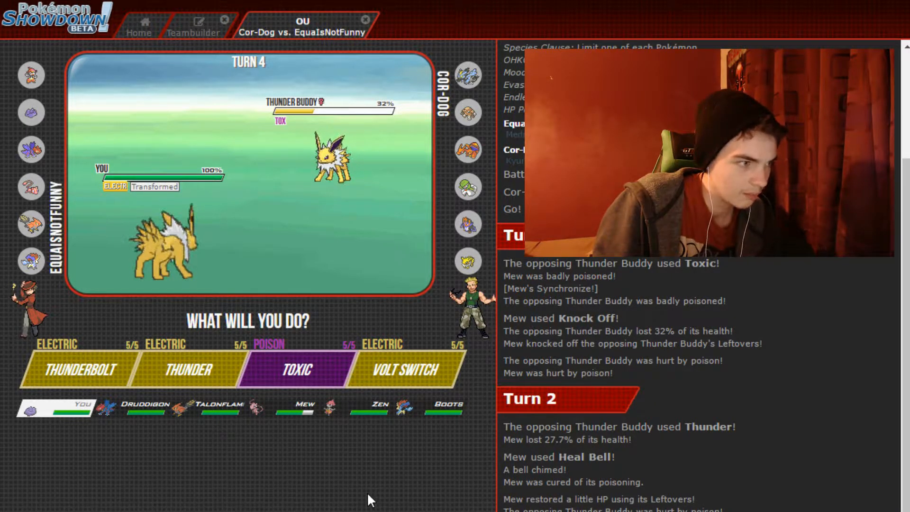
{"action": "mouse_move", "coordinate": [166, 261]}
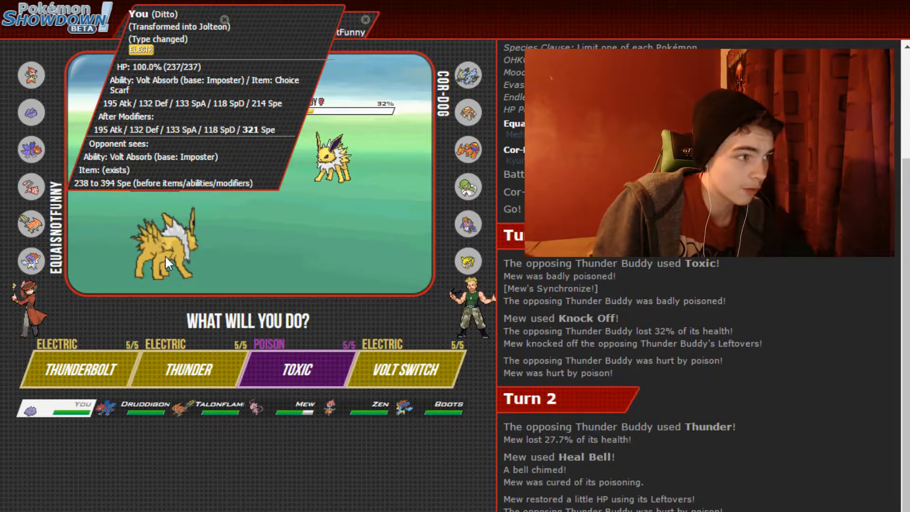
{"action": "mouse_move", "coordinate": [264, 406]}
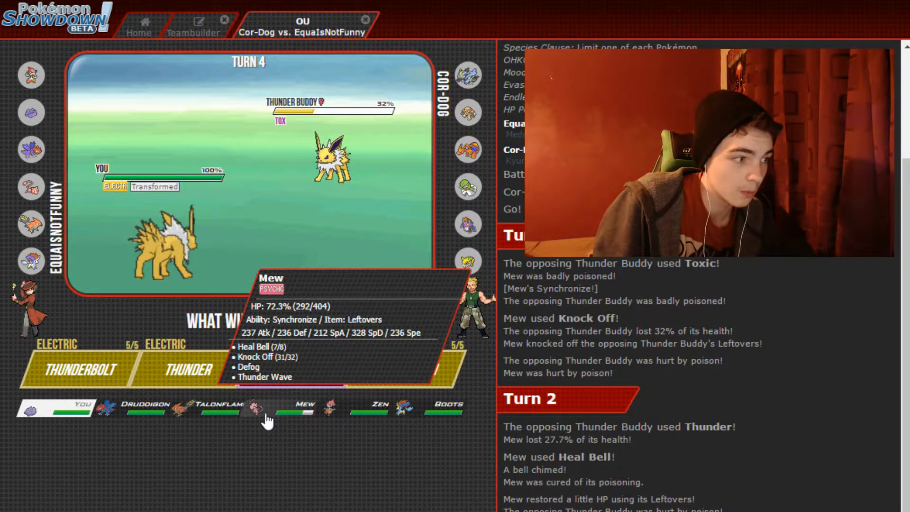
{"action": "mouse_move", "coordinate": [333, 409]}
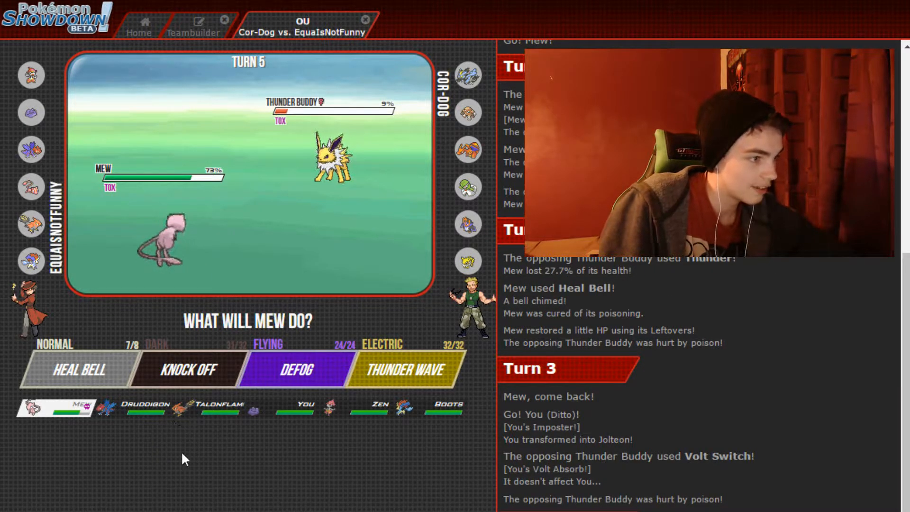
{"action": "mouse_move", "coordinate": [79, 370]}
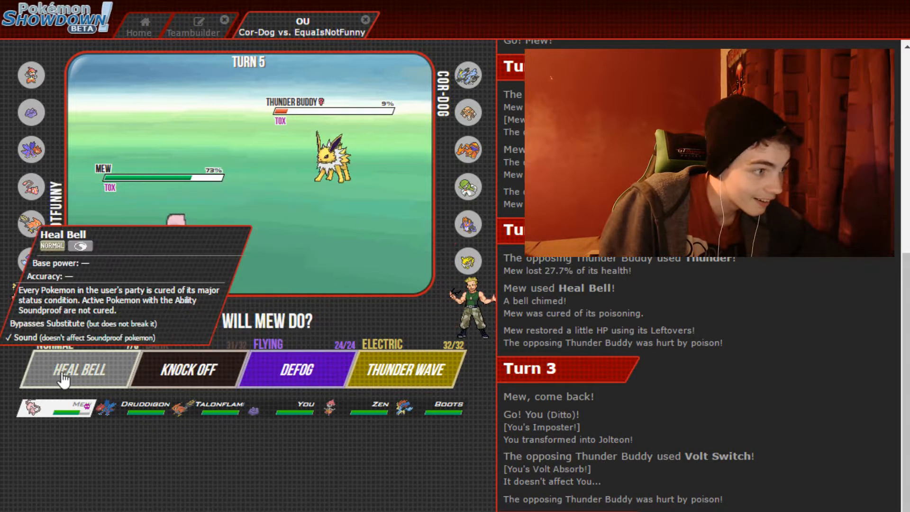
Choose Heal Bell for Mew to cure the team's status.
{"action": "left_click", "coordinate": [78, 370]}
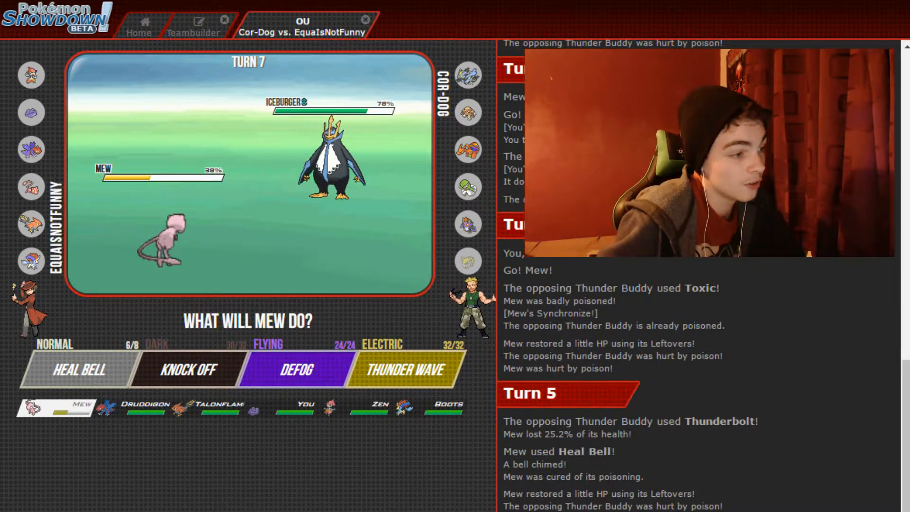
Switch Mew out for Zen and pick Fake Out with Mega Evolution.
{"action": "left_click", "coordinate": [296, 368]}
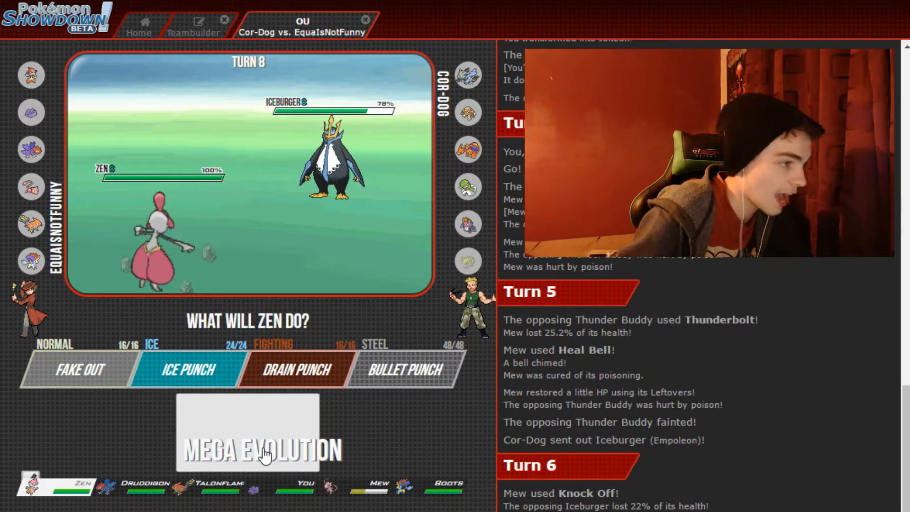
{"action": "mouse_move", "coordinate": [80, 369]}
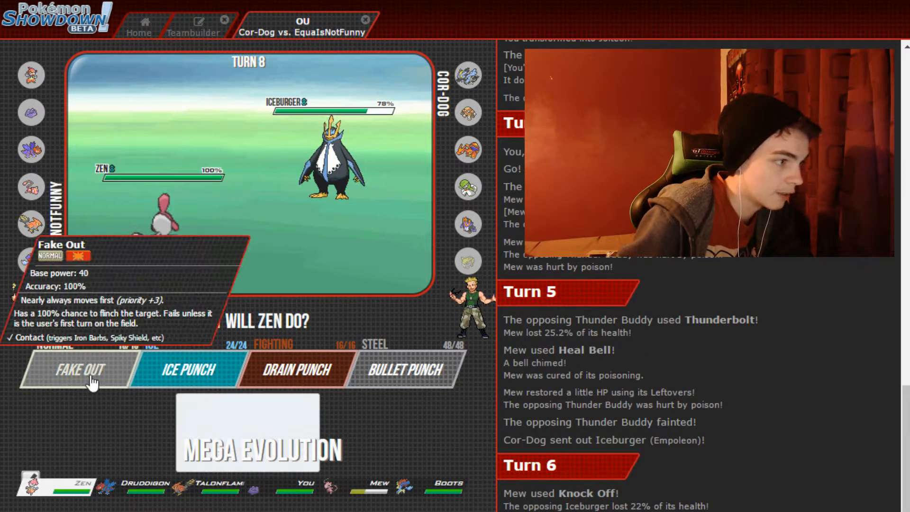
{"action": "left_click", "coordinate": [78, 370]}
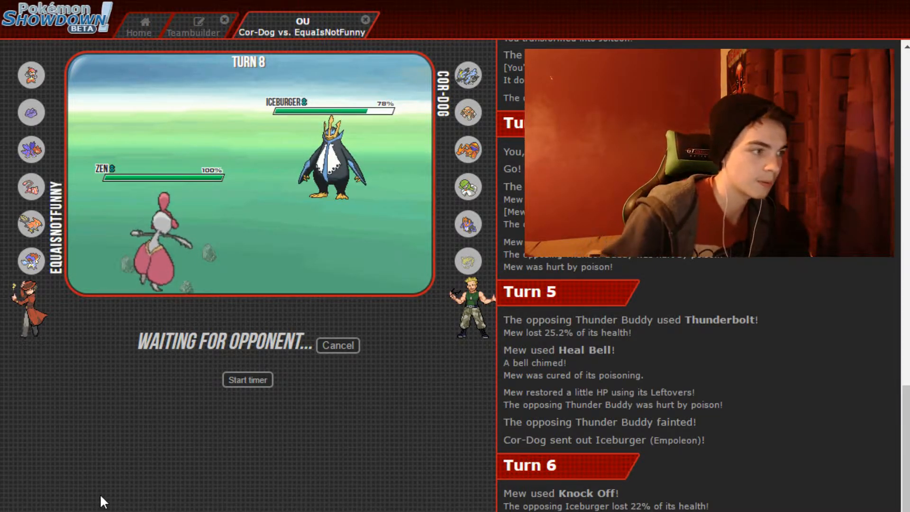
Review Zen's moves and stat spread, then go back to the OU battle.
{"action": "left_click", "coordinate": [193, 28]}
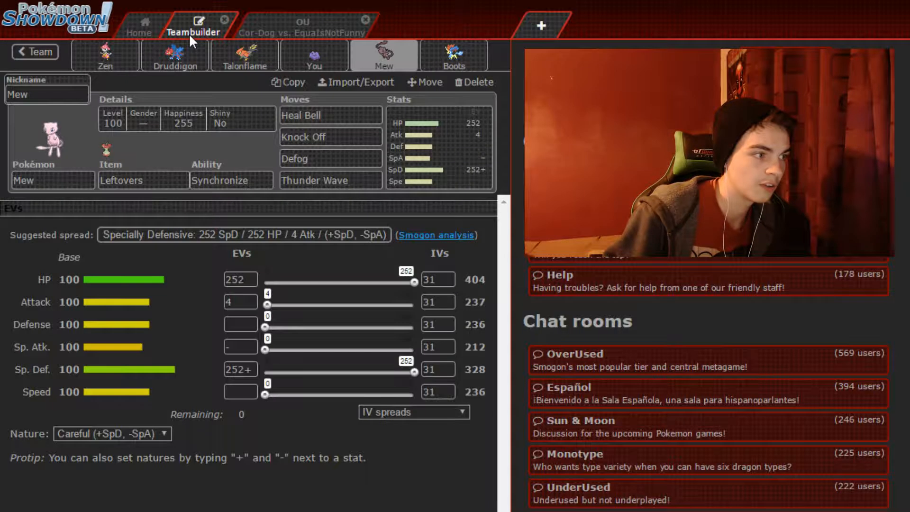
{"action": "left_click", "coordinate": [105, 55]}
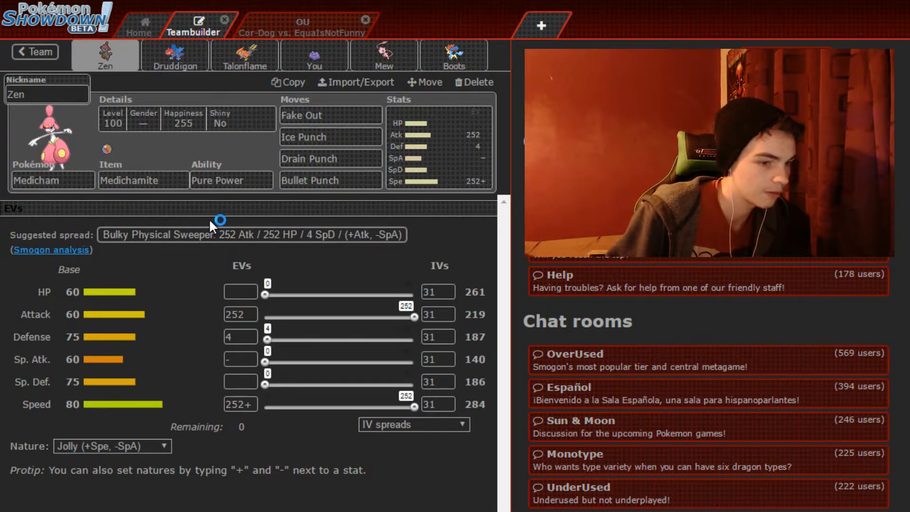
{"action": "mouse_move", "coordinate": [334, 111]}
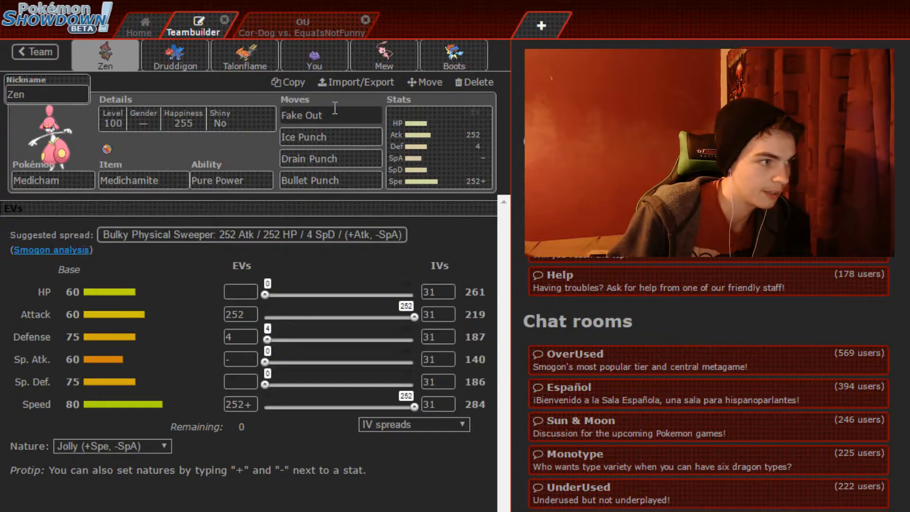
{"action": "left_click", "coordinate": [302, 24]}
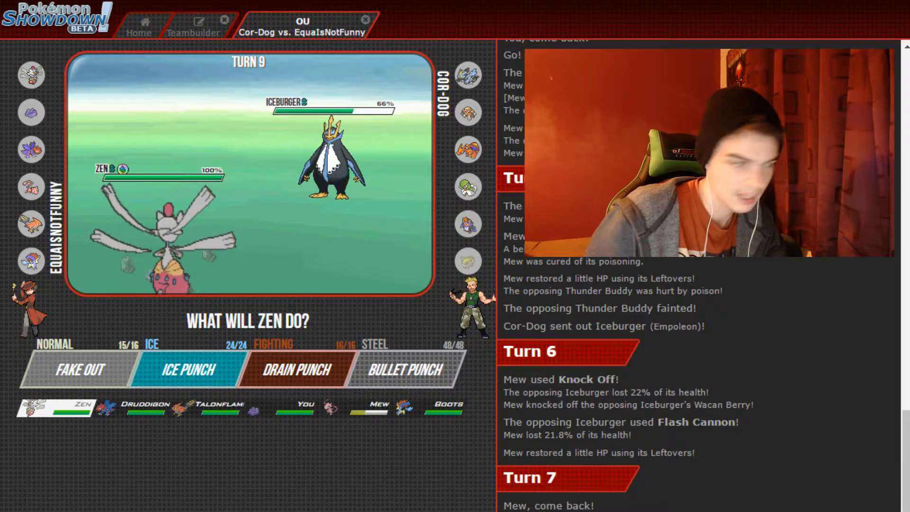
Attack Iceburger with Zen's Drain Punch on turn 9.
{"action": "left_click", "coordinate": [189, 369]}
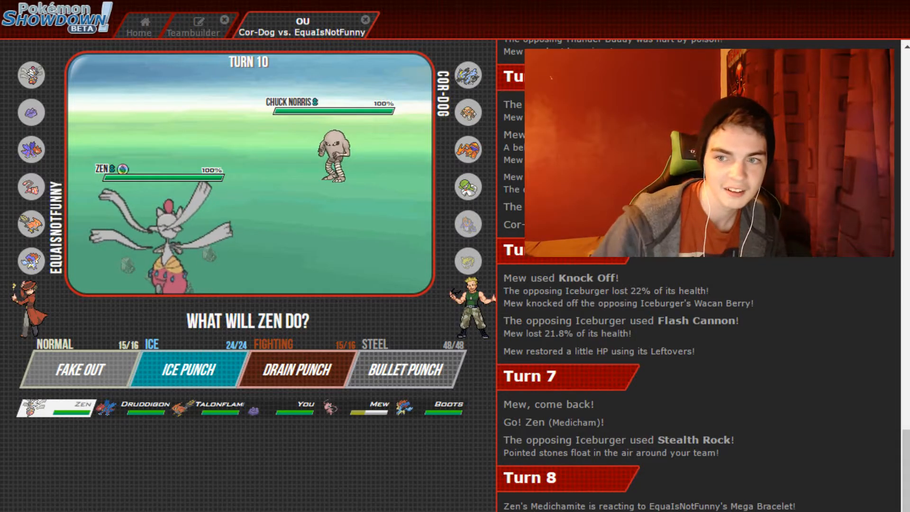
{"action": "mouse_move", "coordinate": [406, 369]}
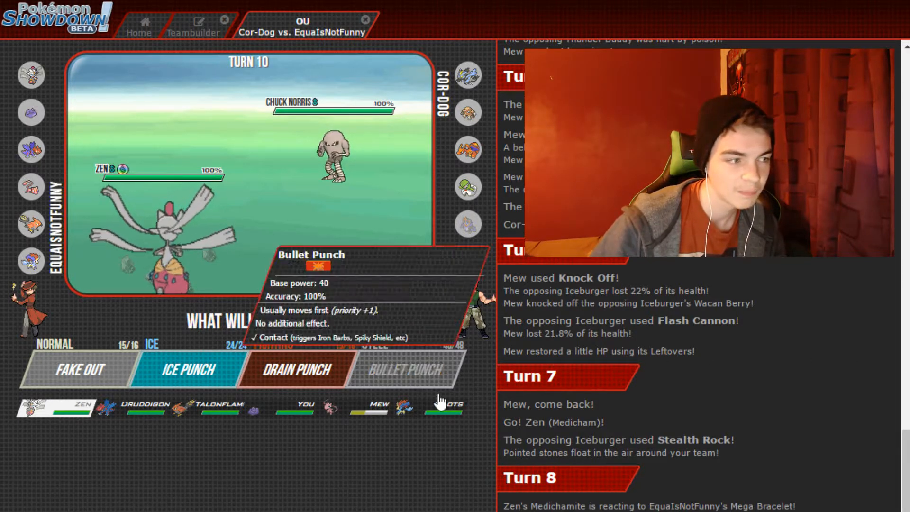
Pick Zen's turn 10 move, then switch Zen out for Ditto (You).
{"action": "left_click", "coordinate": [405, 370]}
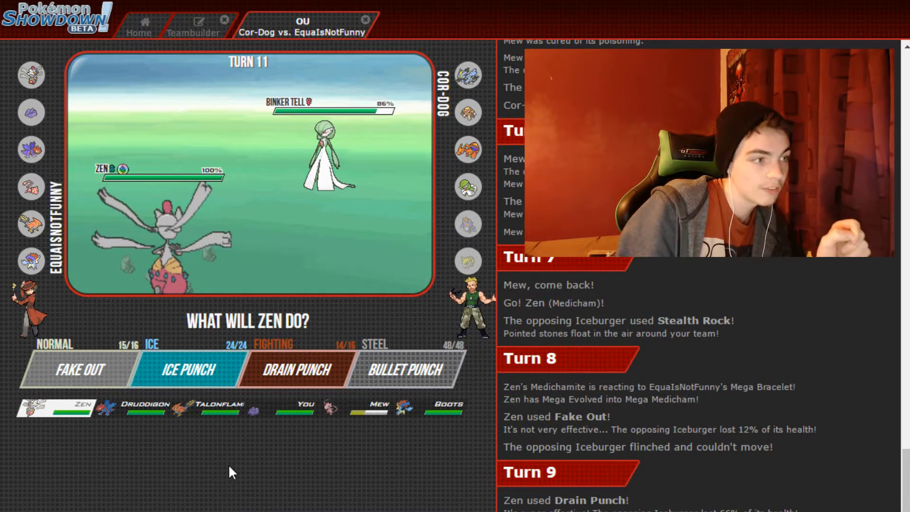
{"action": "mouse_move", "coordinate": [284, 411]}
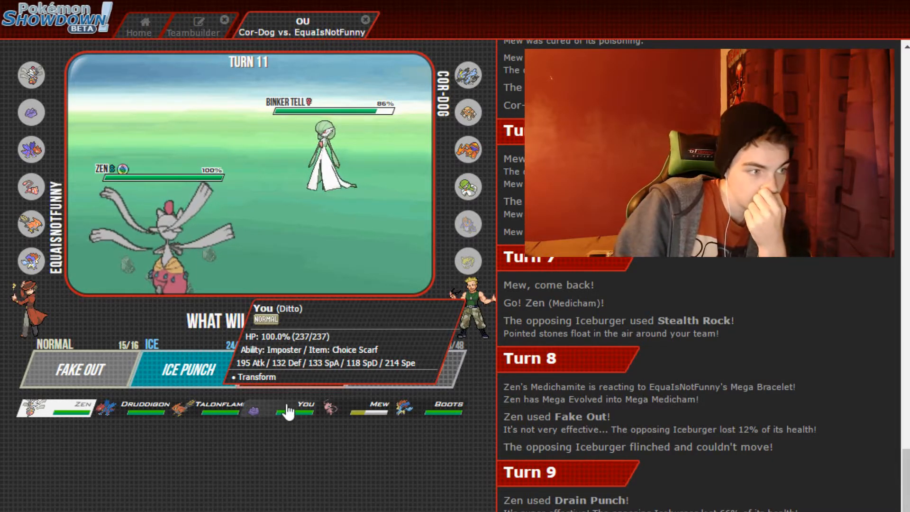
{"action": "mouse_move", "coordinate": [355, 411]}
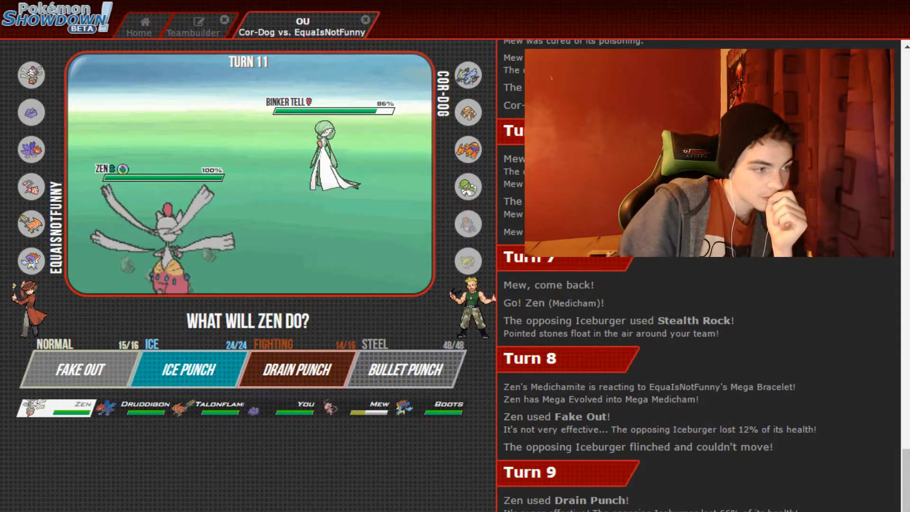
{"action": "mouse_move", "coordinate": [296, 412]}
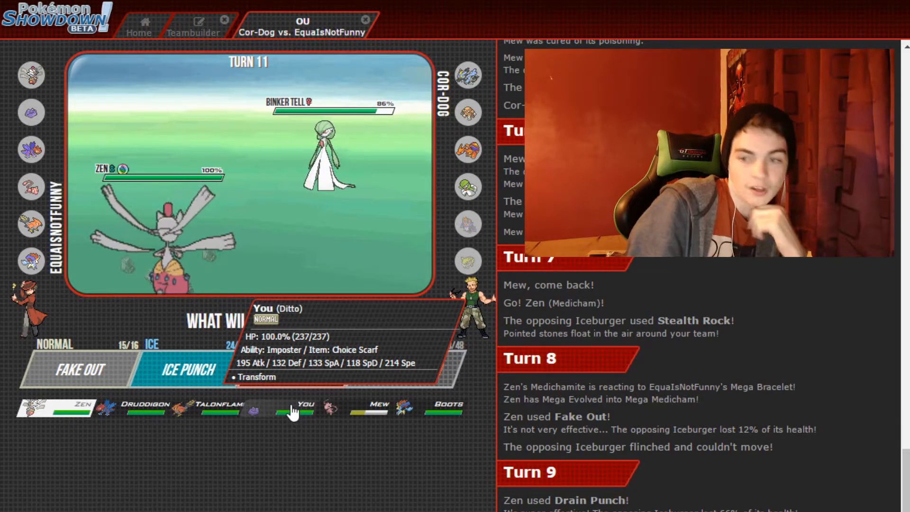
{"action": "left_click", "coordinate": [181, 369]}
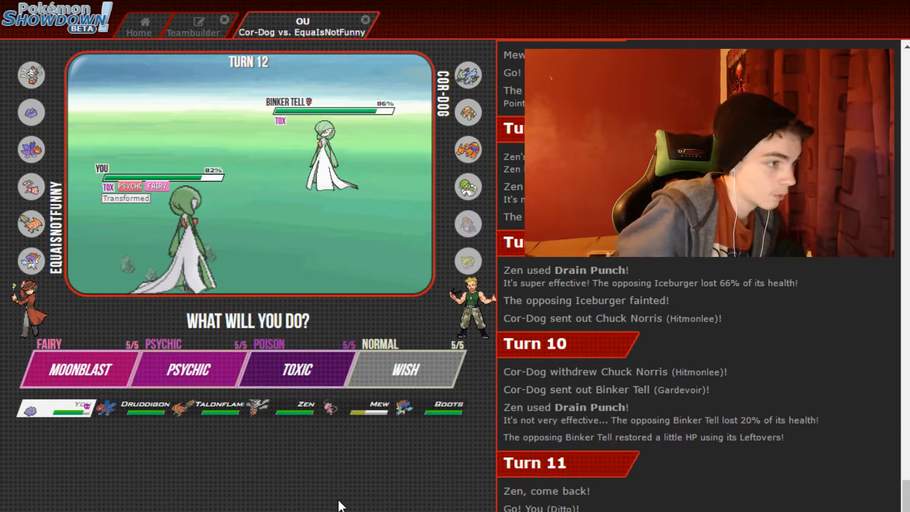
{"action": "mouse_move", "coordinate": [318, 150]}
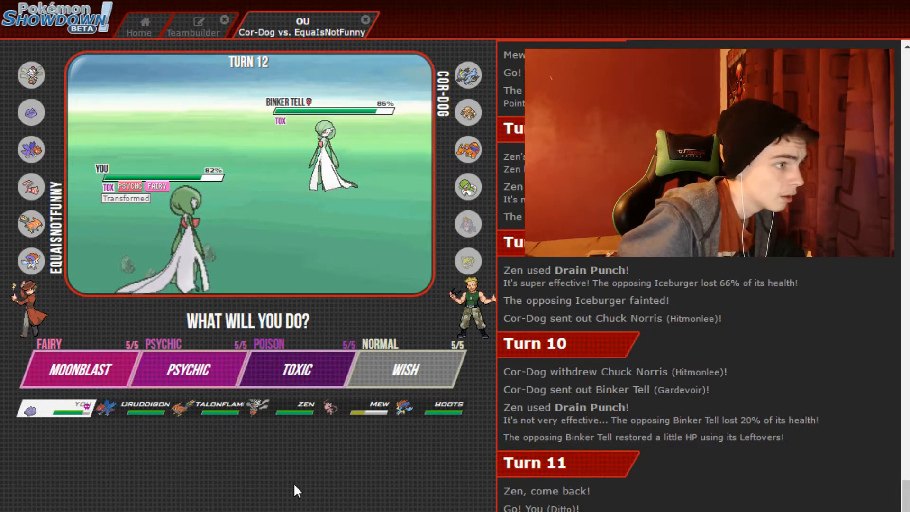
{"action": "mouse_move", "coordinate": [174, 458]}
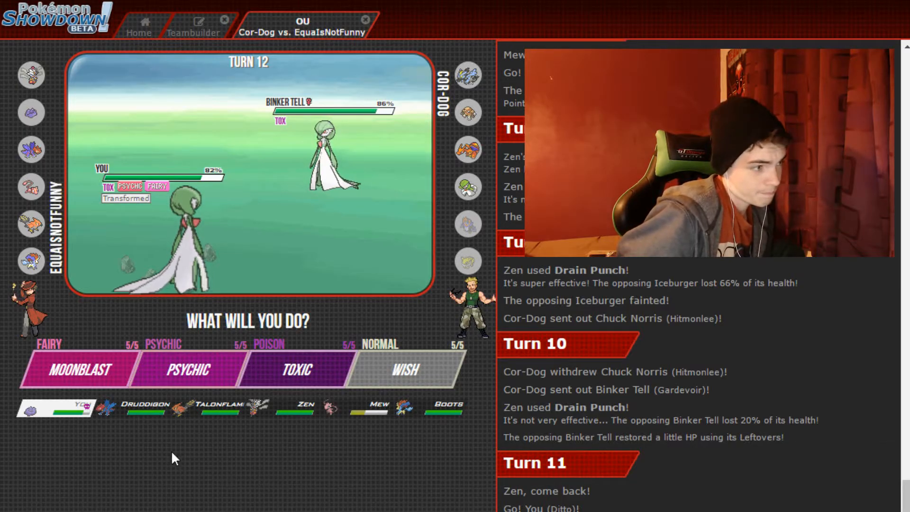
{"action": "mouse_move", "coordinate": [78, 370]}
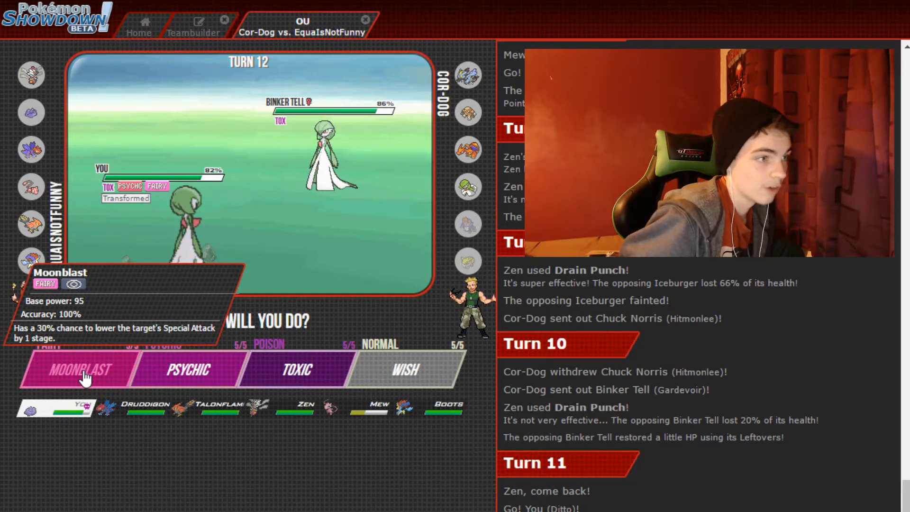
Attack Gardevoir with Ditto's Moonblast and skip to the end of turn 12.
{"action": "left_click", "coordinate": [78, 370]}
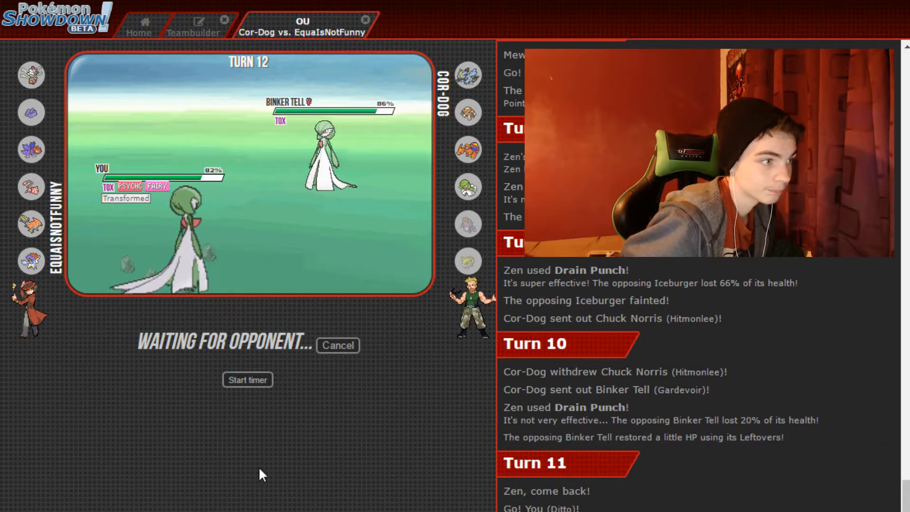
{"action": "mouse_move", "coordinate": [268, 449]}
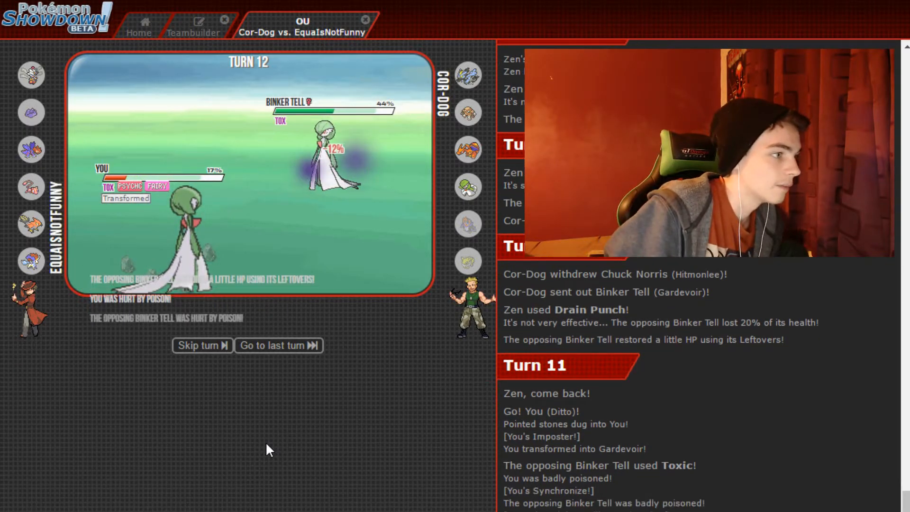
{"action": "left_click", "coordinate": [198, 346]}
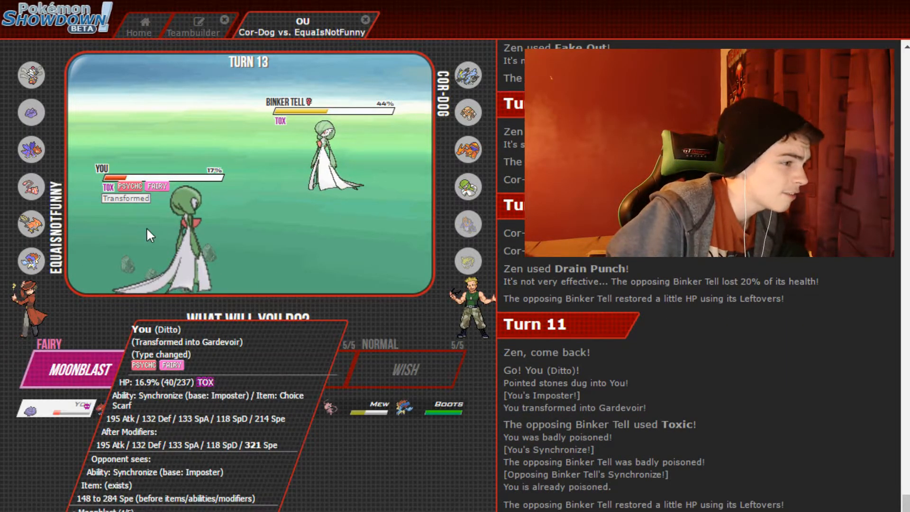
{"action": "mouse_move", "coordinate": [354, 412]}
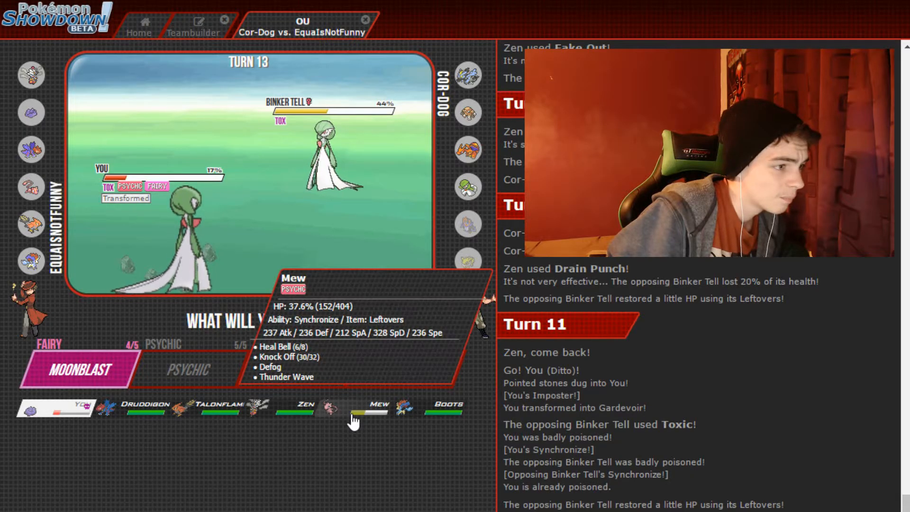
{"action": "mouse_move", "coordinate": [267, 432]}
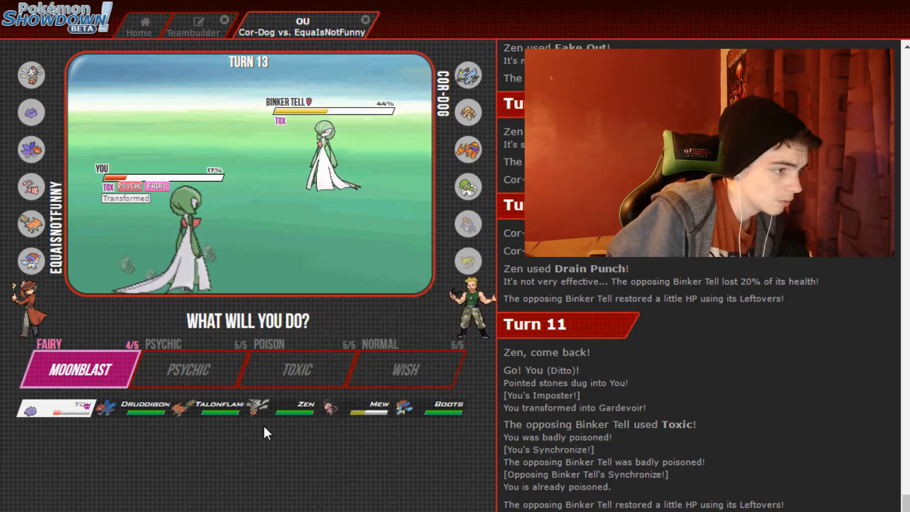
{"action": "mouse_move", "coordinate": [331, 409]}
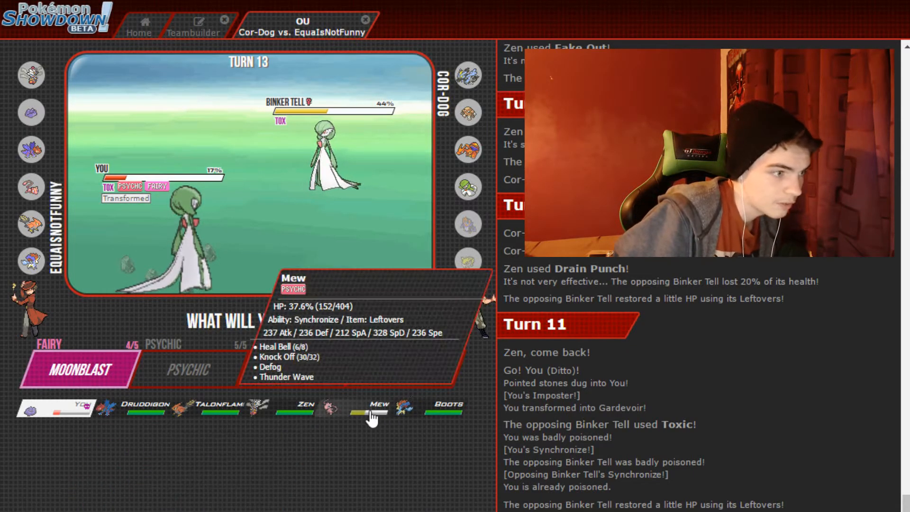
Switch the badly poisoned Ditto out for Mew.
{"action": "left_click", "coordinate": [78, 368]}
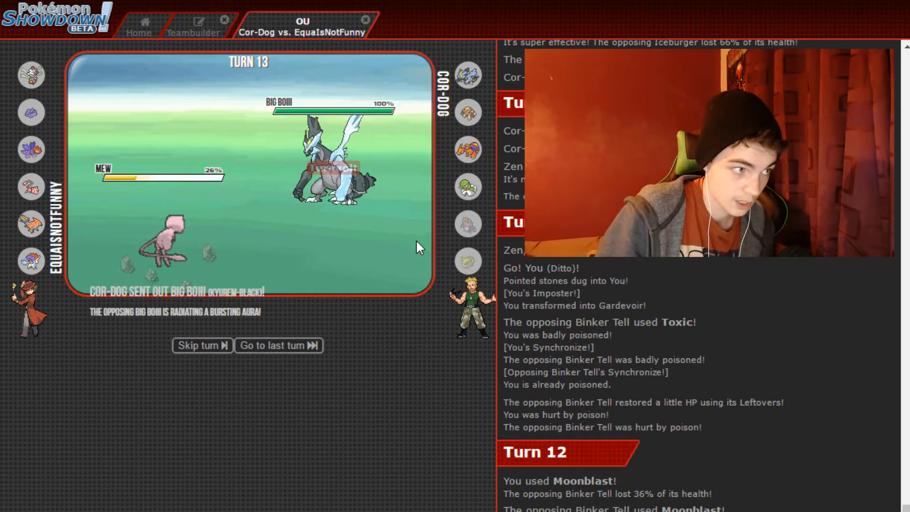
{"action": "mouse_move", "coordinate": [331, 168]}
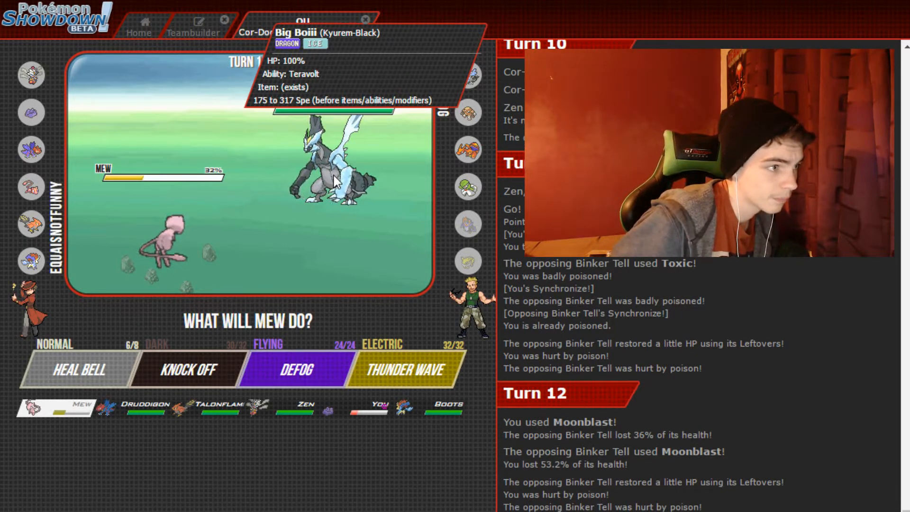
{"action": "mouse_move", "coordinate": [404, 331]}
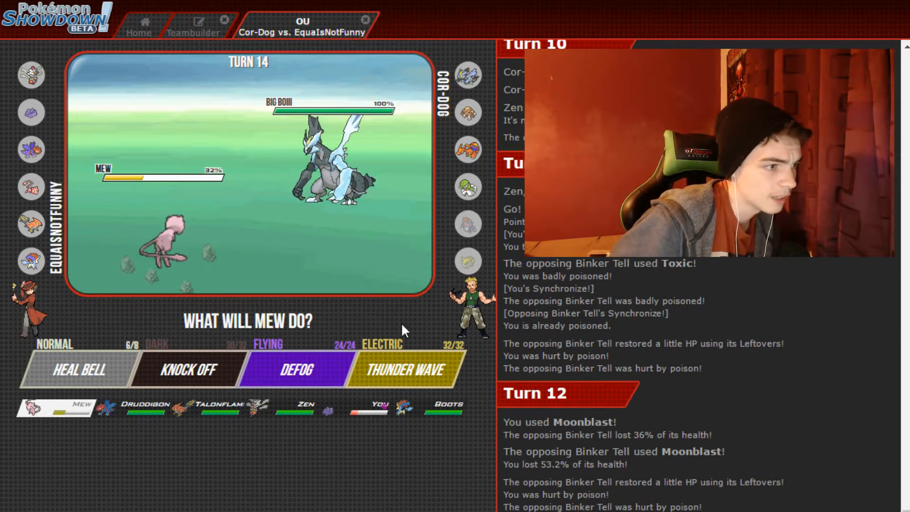
Pick Mew's turn-14 move, bring in Zen after Mew faints, then use Fake Out.
{"action": "left_click", "coordinate": [296, 370]}
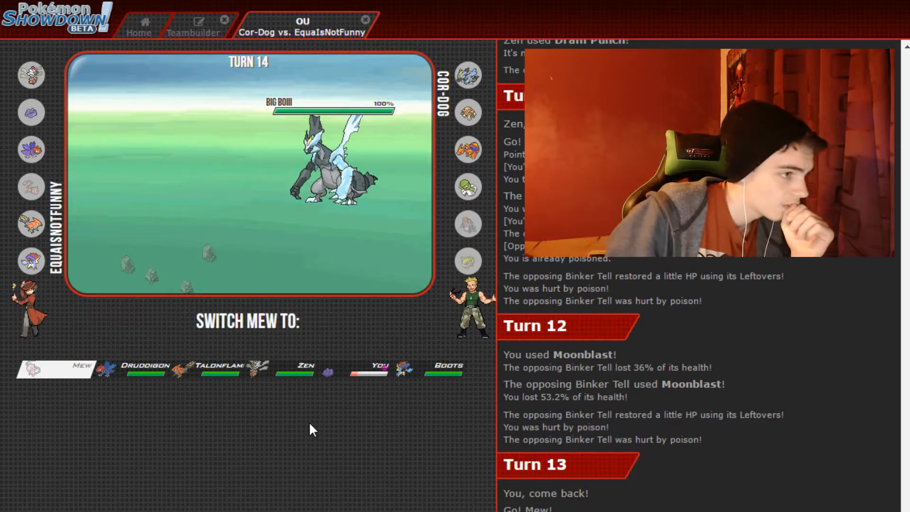
{"action": "left_click", "coordinate": [55, 367]}
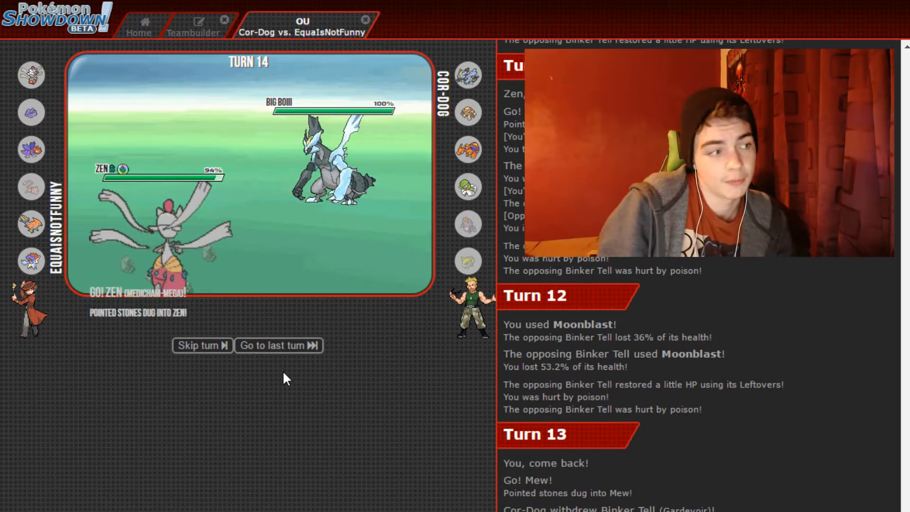
{"action": "left_click", "coordinate": [278, 345]}
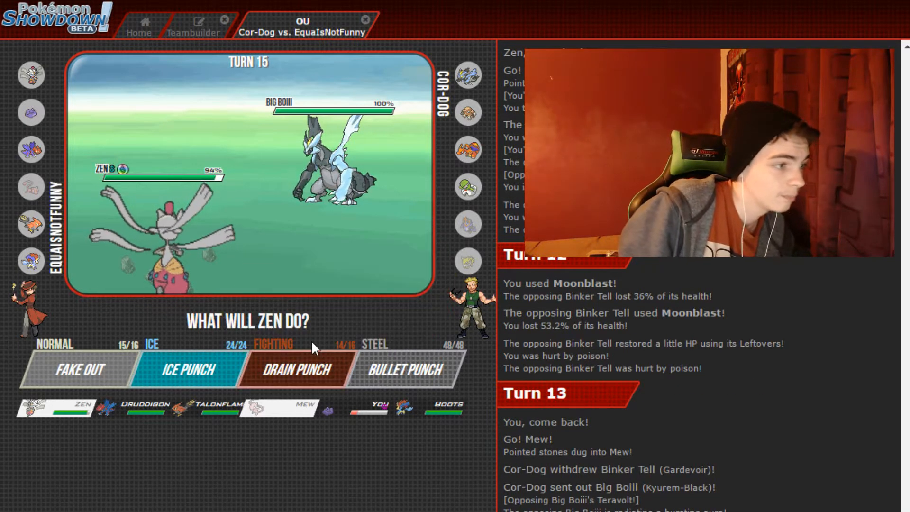
{"action": "left_click", "coordinate": [296, 370]}
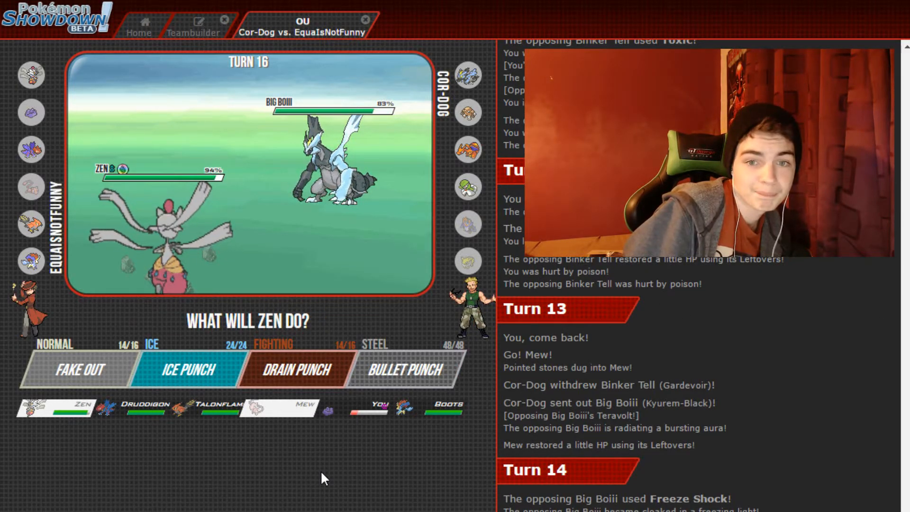
Hit Big Boiii with Zen's Drain Punch on turn 16.
{"action": "left_click", "coordinate": [189, 368]}
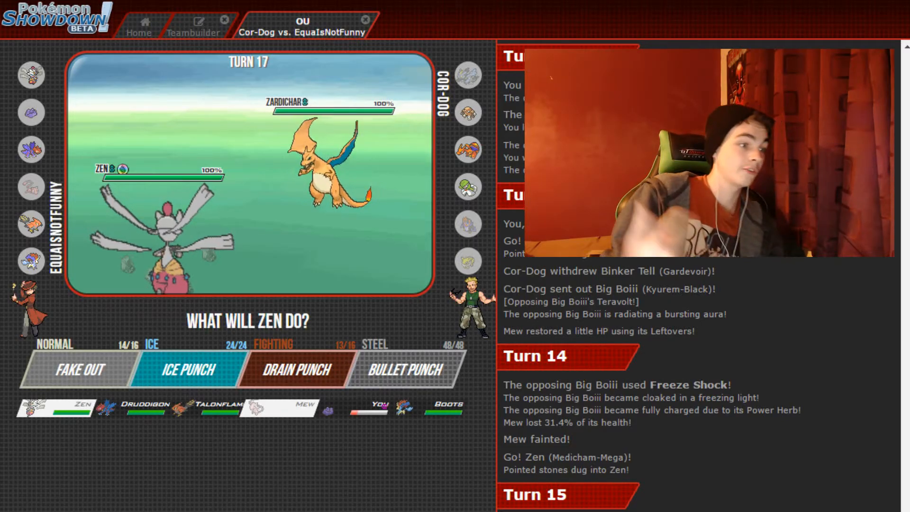
{"action": "mouse_move", "coordinate": [146, 408]}
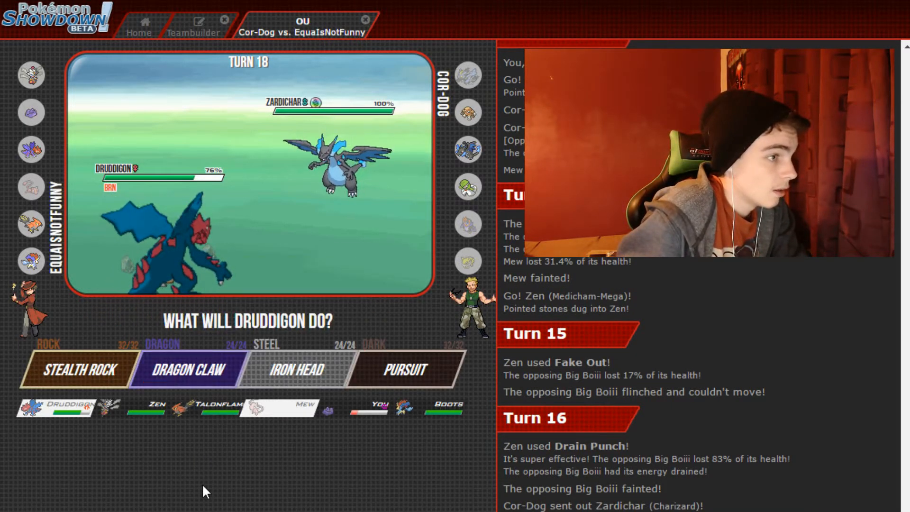
{"action": "mouse_move", "coordinate": [70, 404]}
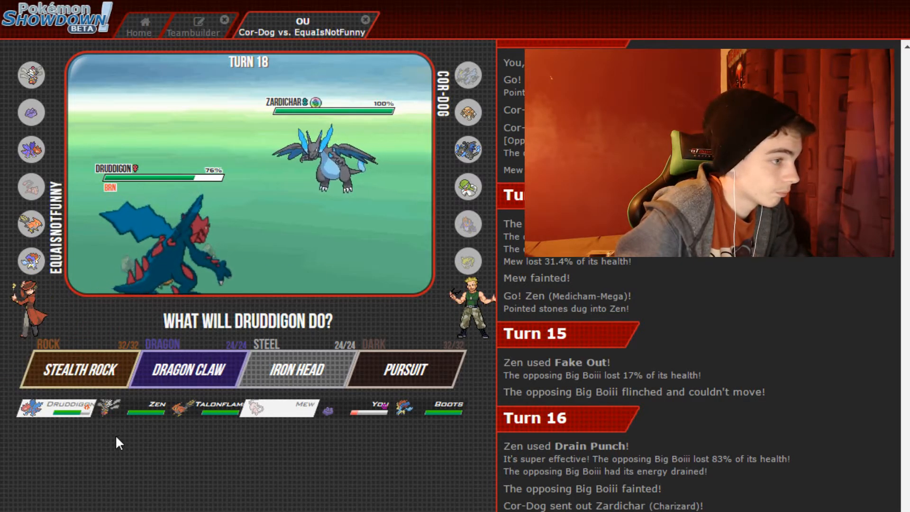
{"action": "mouse_move", "coordinate": [80, 369]}
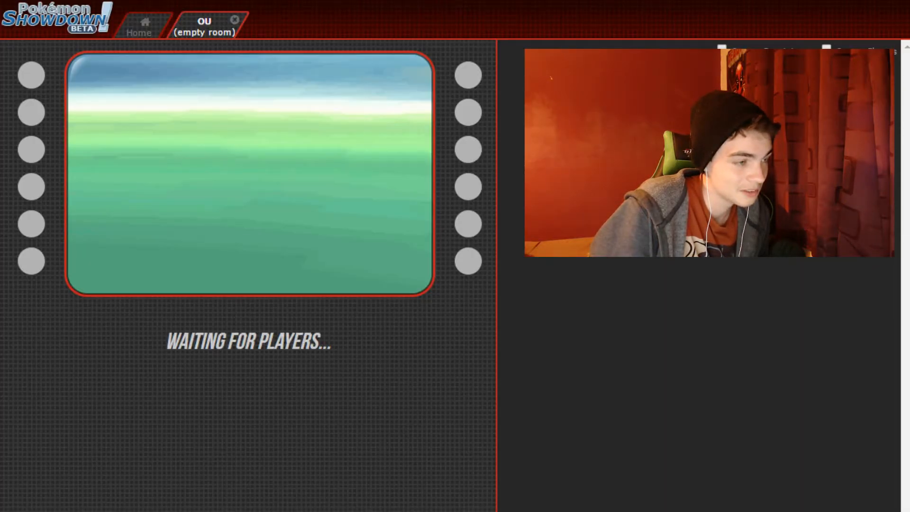
Close the empty OU battle tab and return to the Home lobby.
{"action": "left_click", "coordinate": [236, 19]}
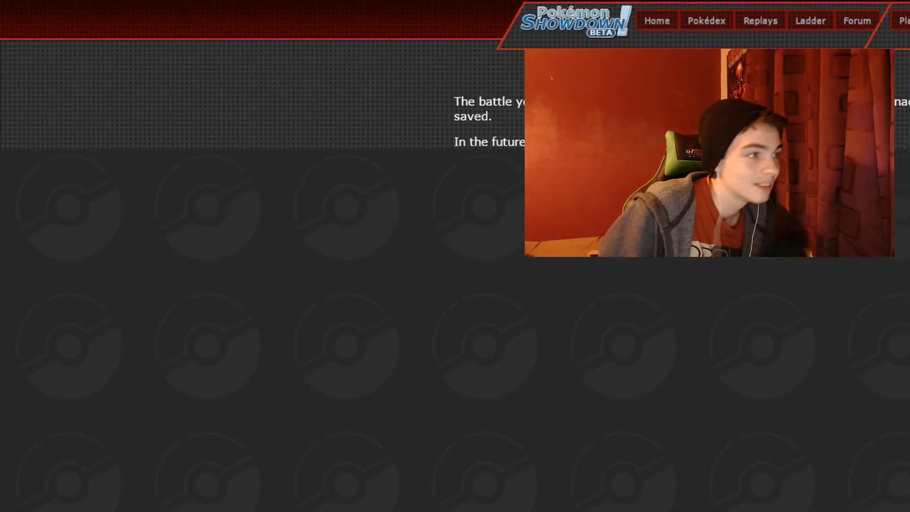
{"action": "left_click", "coordinate": [656, 20]}
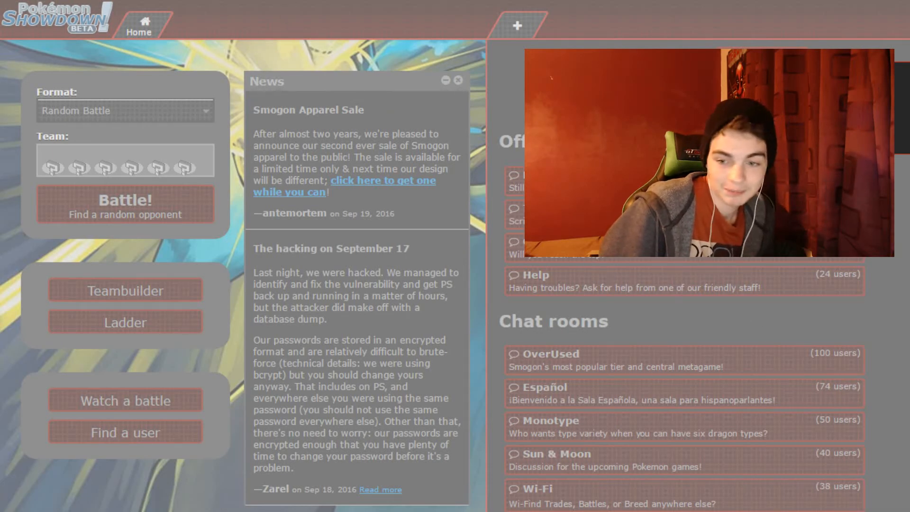